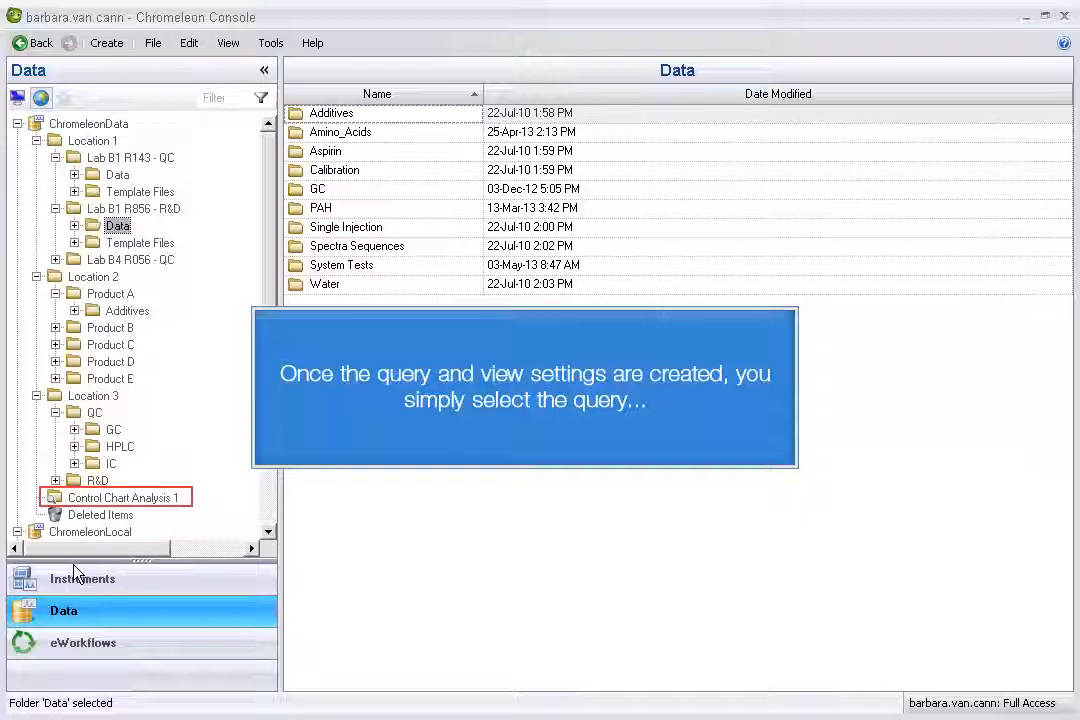
- Select the Control Chart Analysis 1 query in the Data tree to list its five Check Standard injections
click(122, 496)
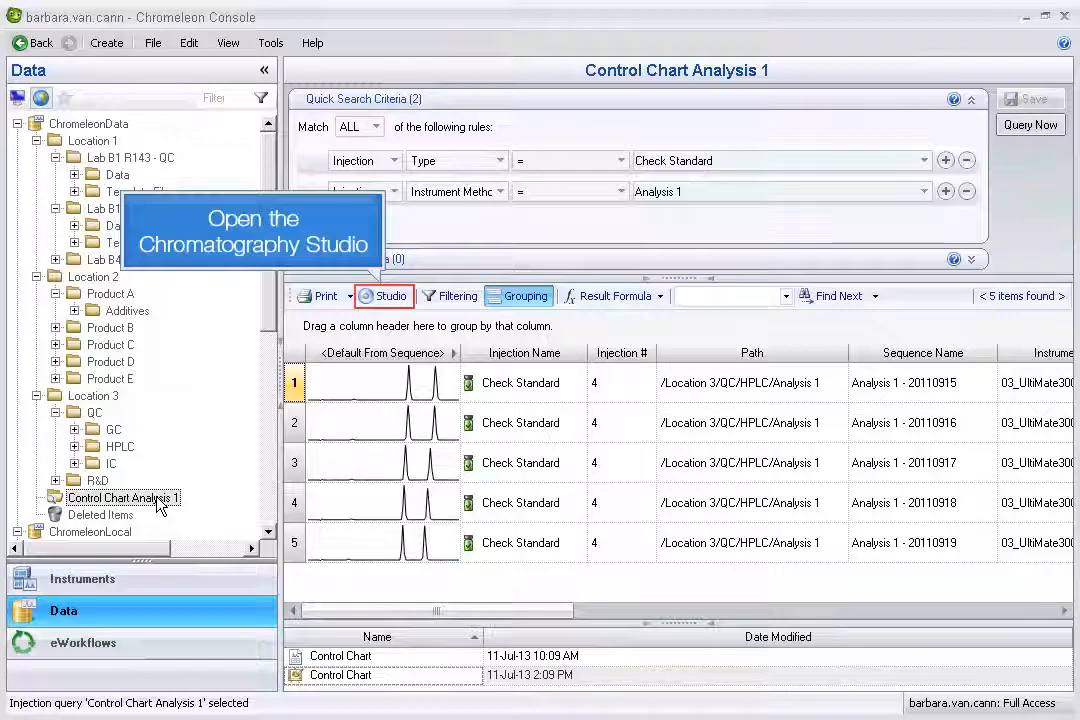
- View the retention time trend for Main Peak 1 then Main Peak 2, and show its Check Standard Amount control chart with limits
click(384, 296)
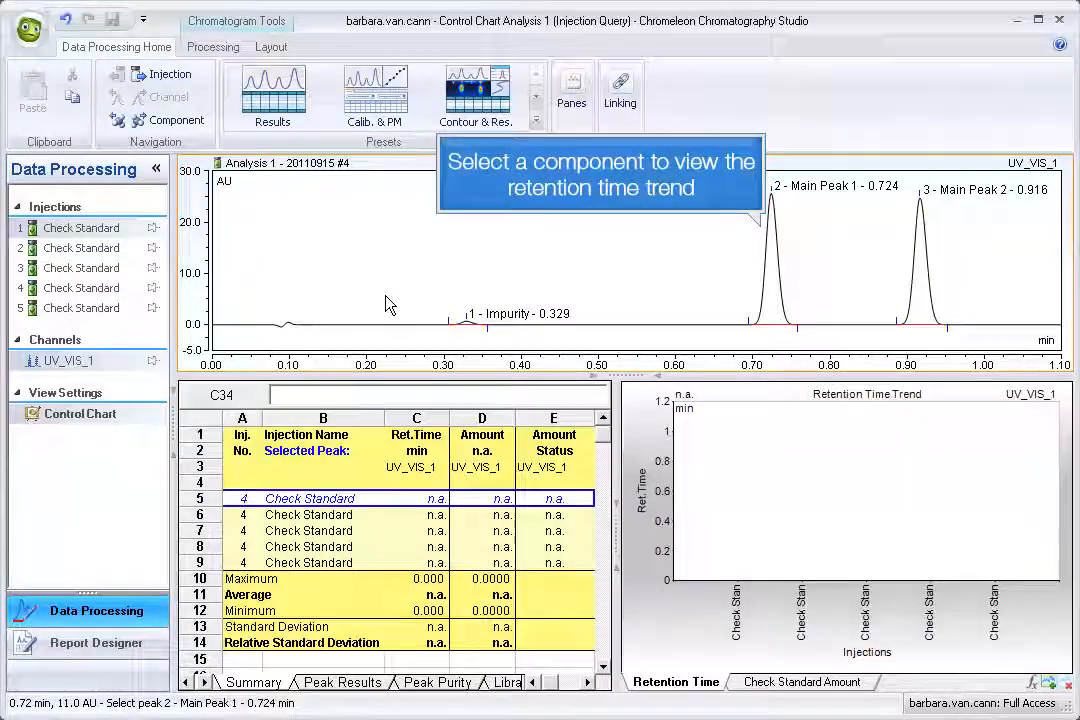
mouse_move(776, 278)
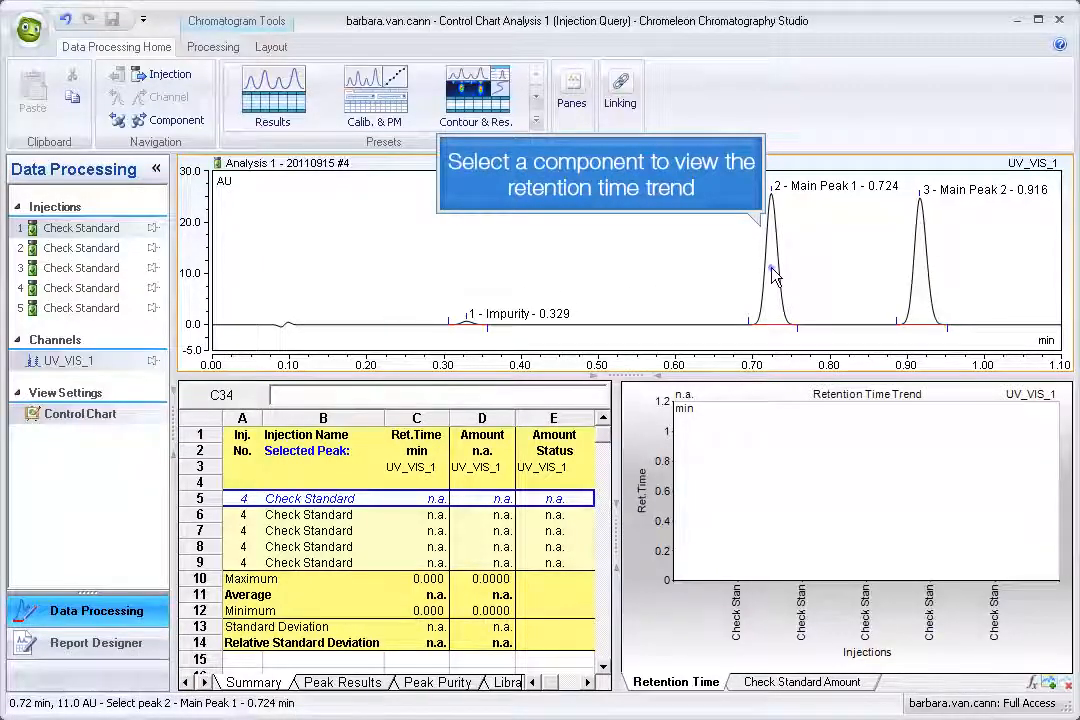
click(770, 276)
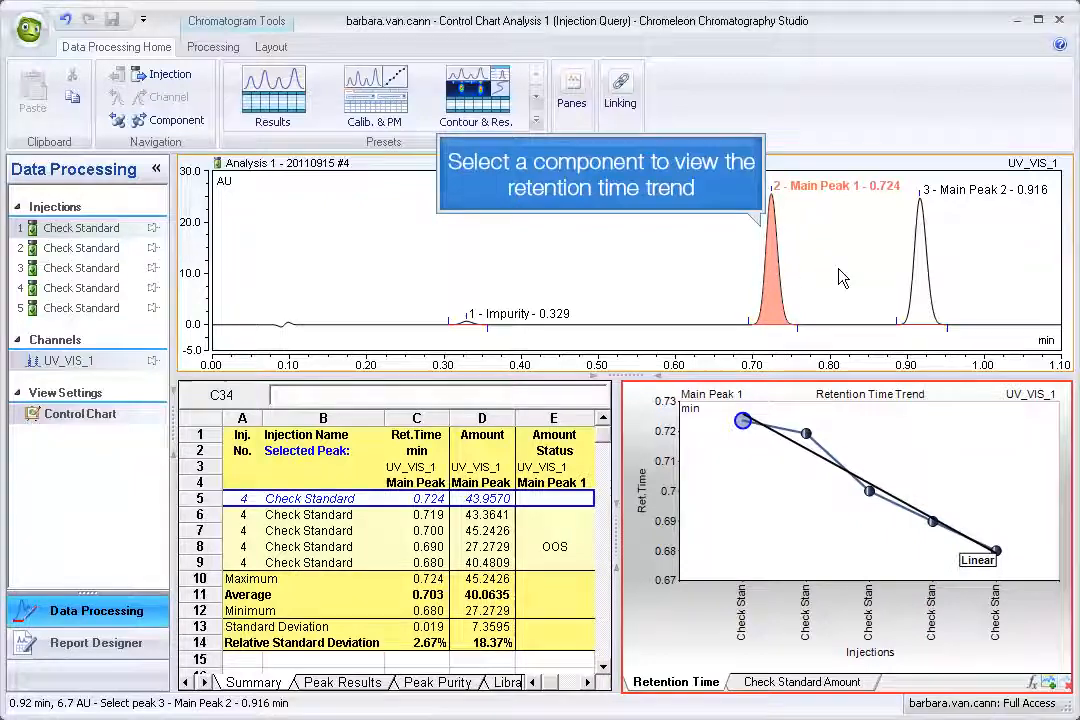
click(920, 240)
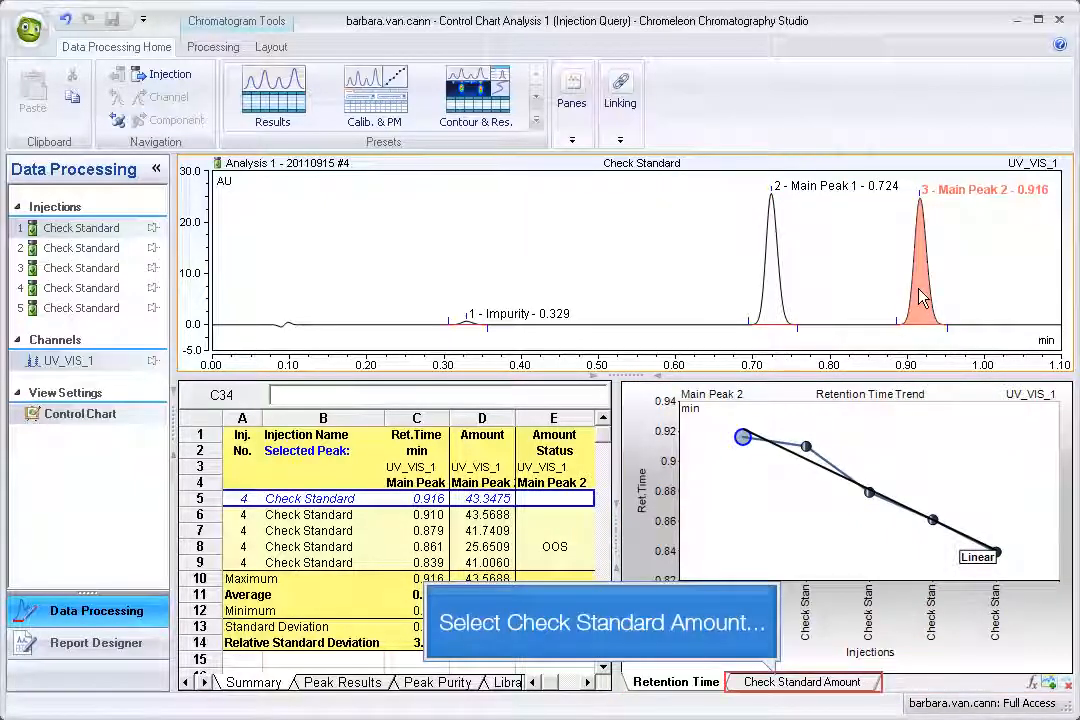
click(808, 682)
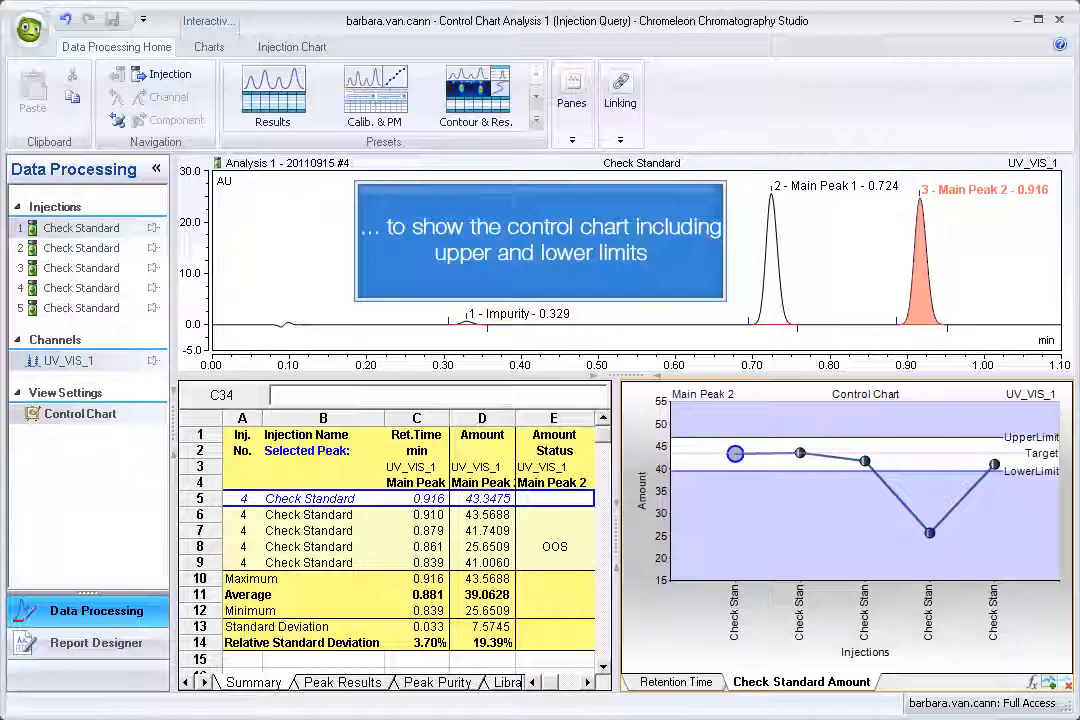